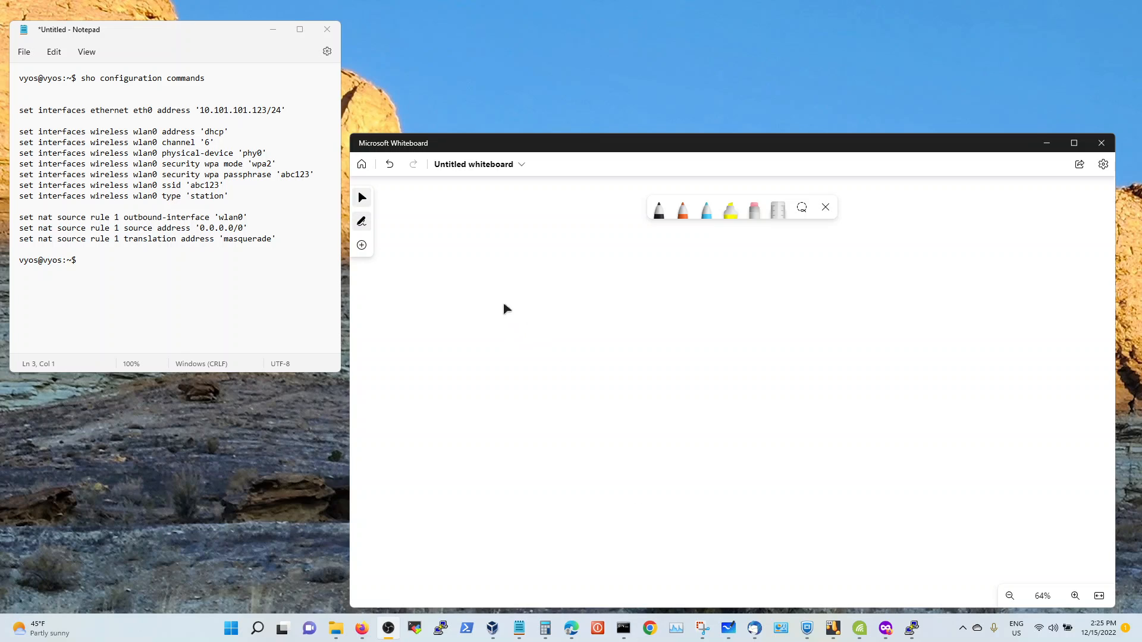
mouse_move(654, 228)
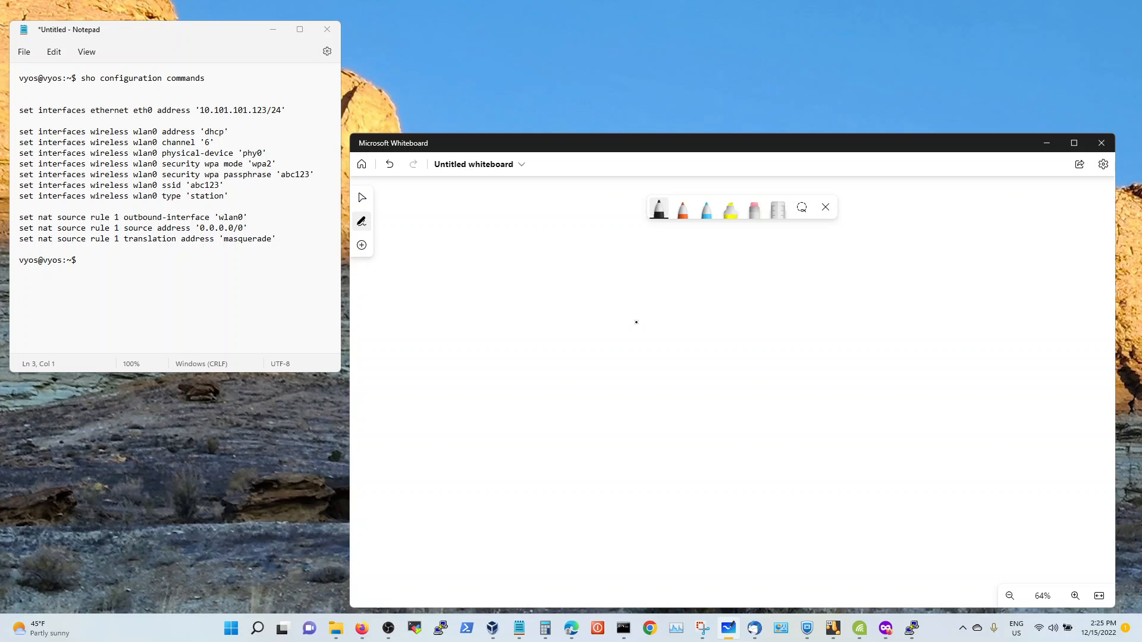
mouse_move(649, 334)
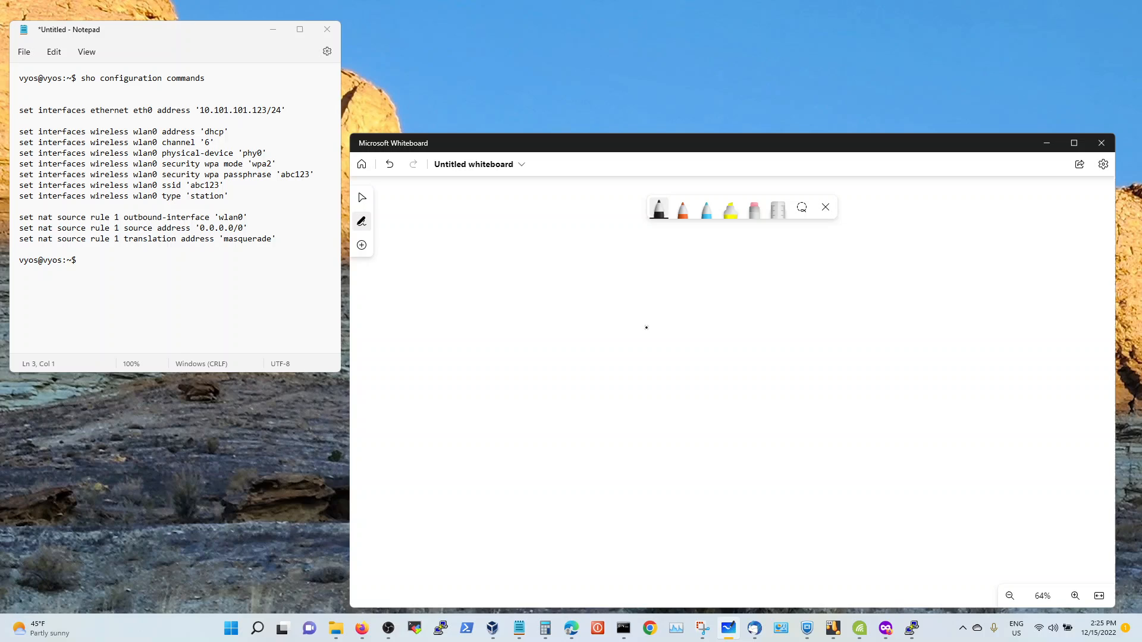
mouse_move(657, 307)
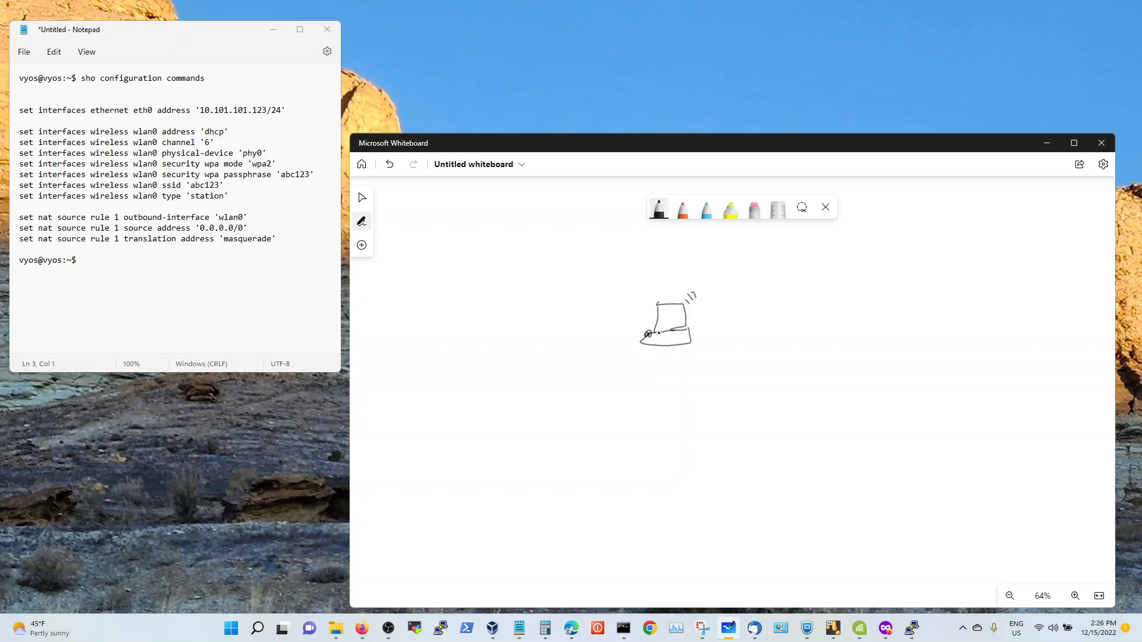
click(710, 301)
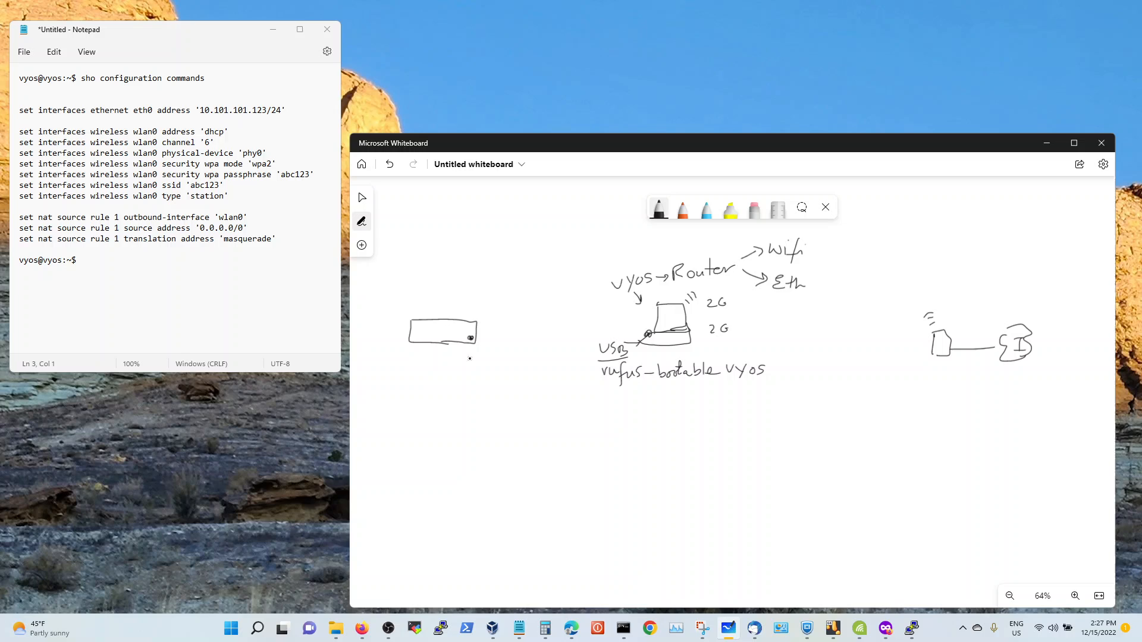
mouse_move(534, 347)
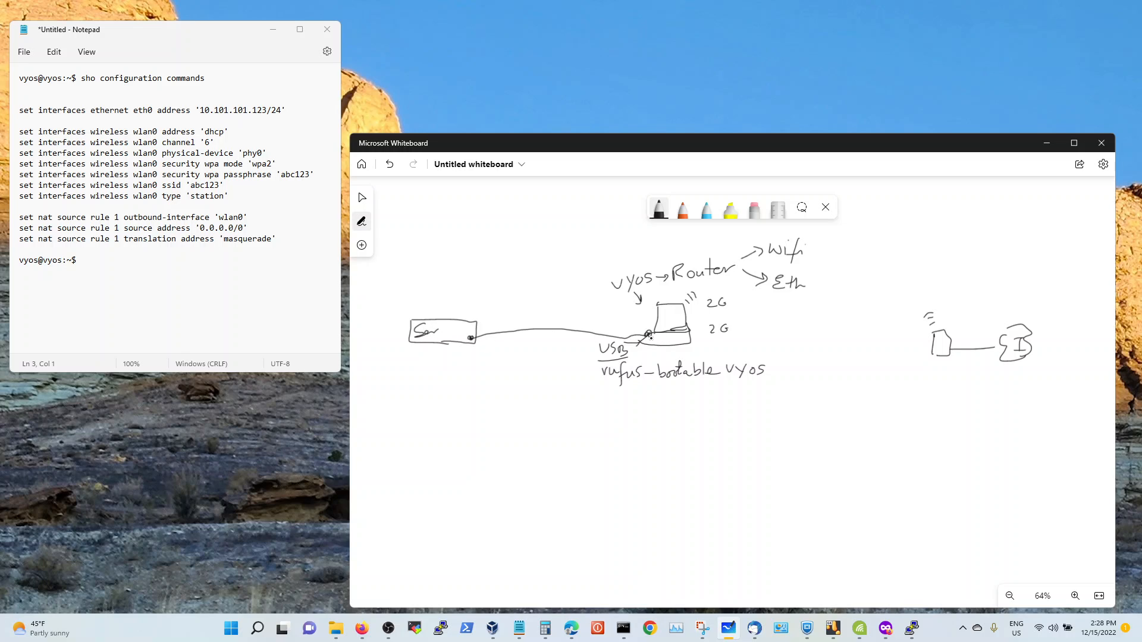
mouse_move(646, 337)
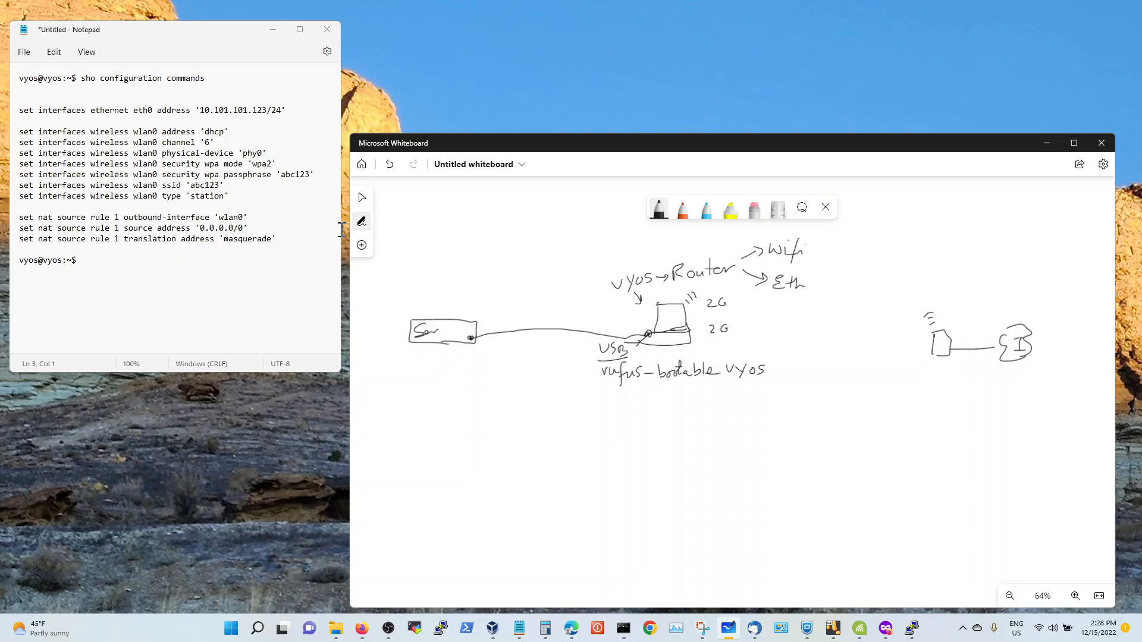
mouse_move(360, 245)
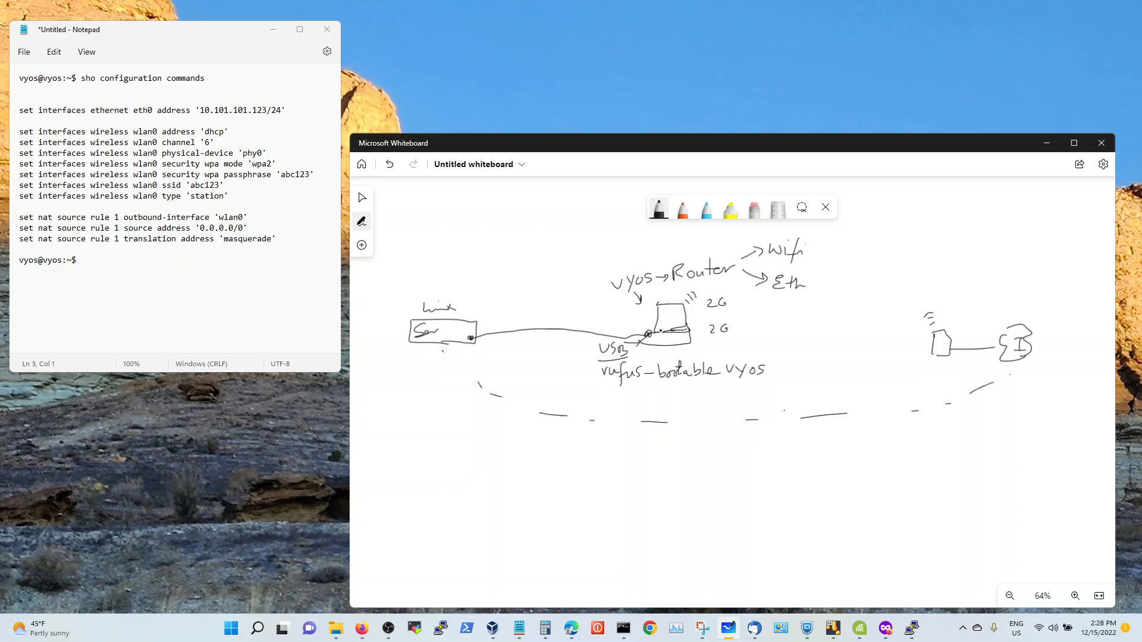
mouse_move(177, 226)
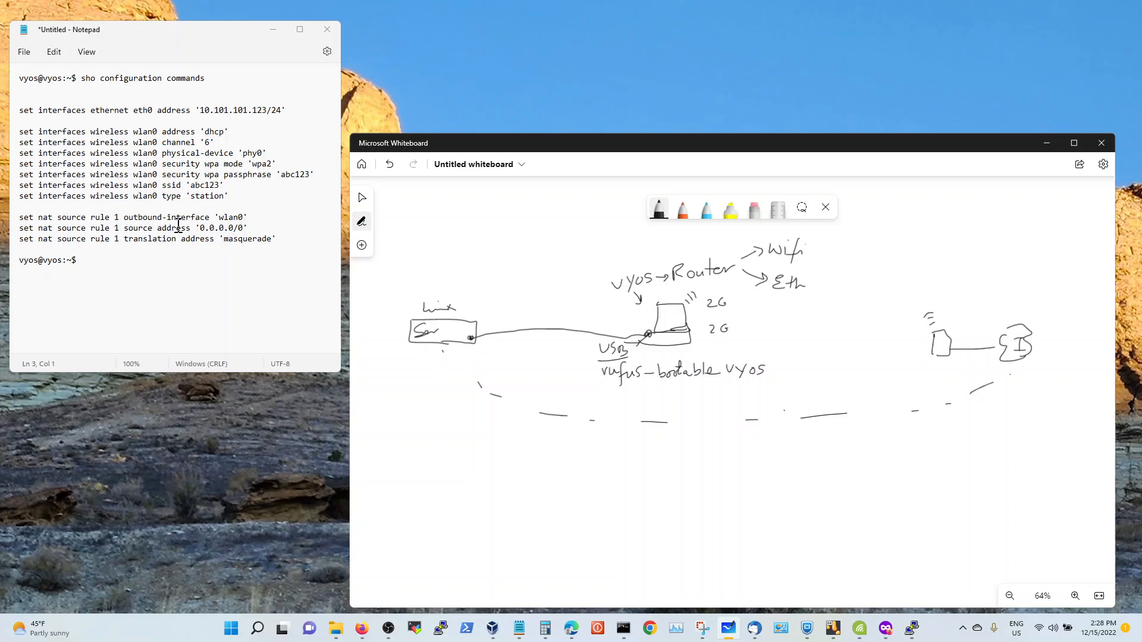
mouse_move(114, 158)
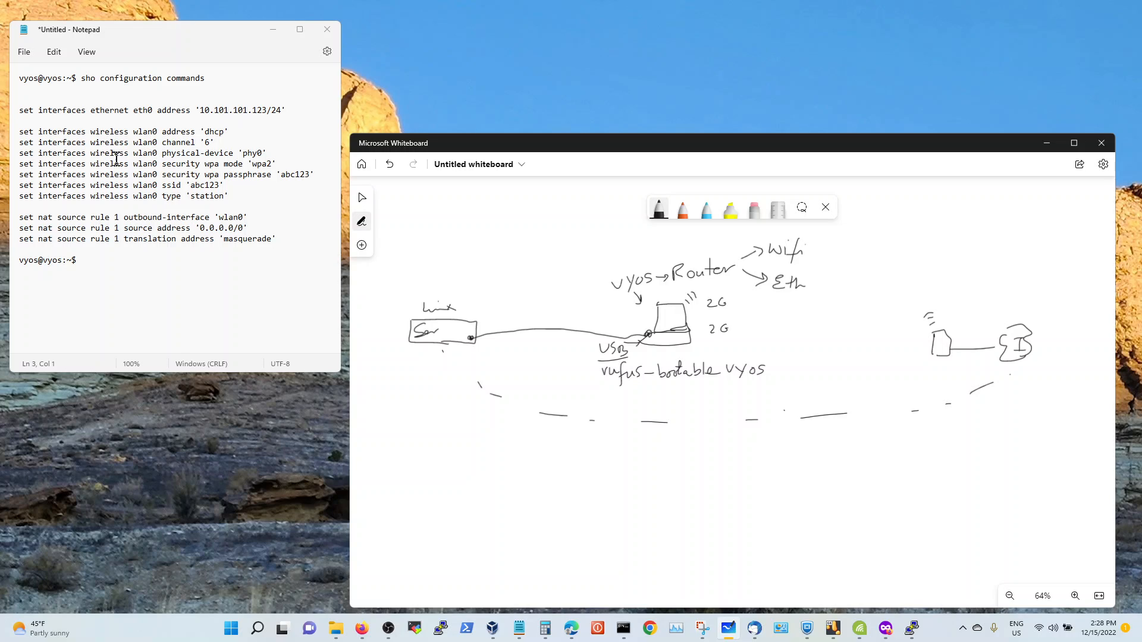
mouse_move(152, 133)
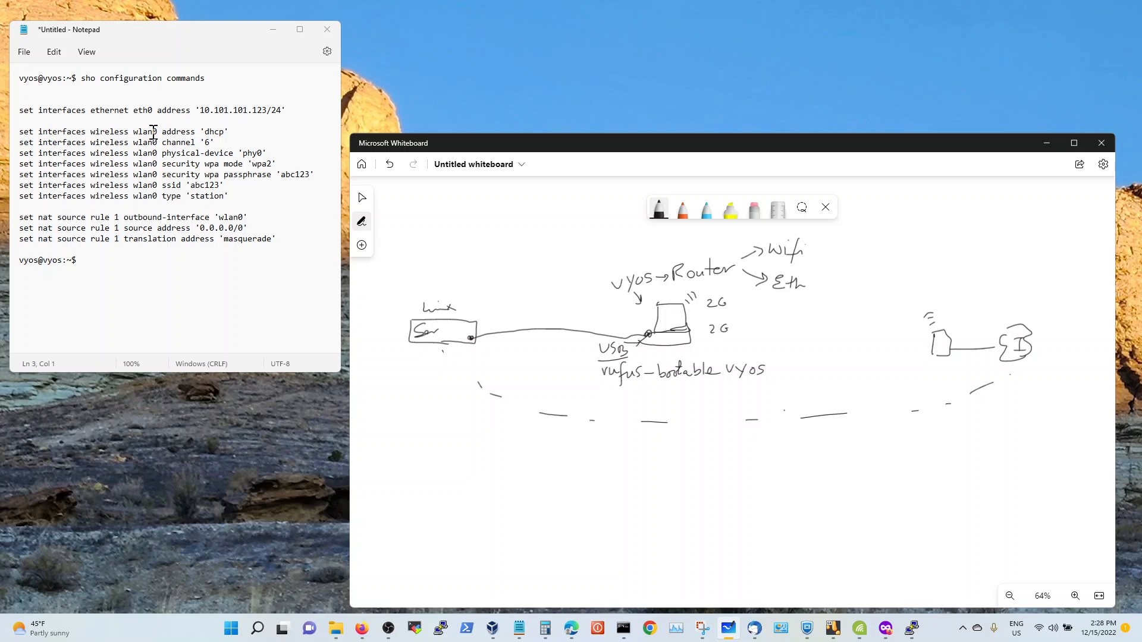
- Highlight the wlan0 interface name in the Notepad config
double_click(144, 132)
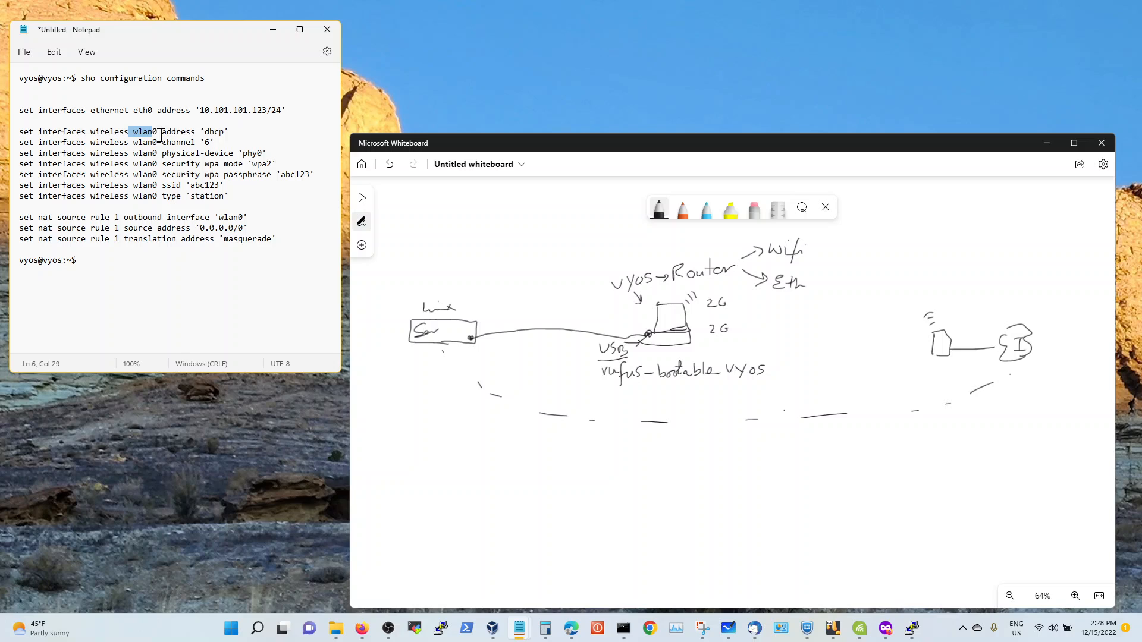
- Highlight the eth0 address 10.101.101.123/24 on the first set line
double_click(213, 132)
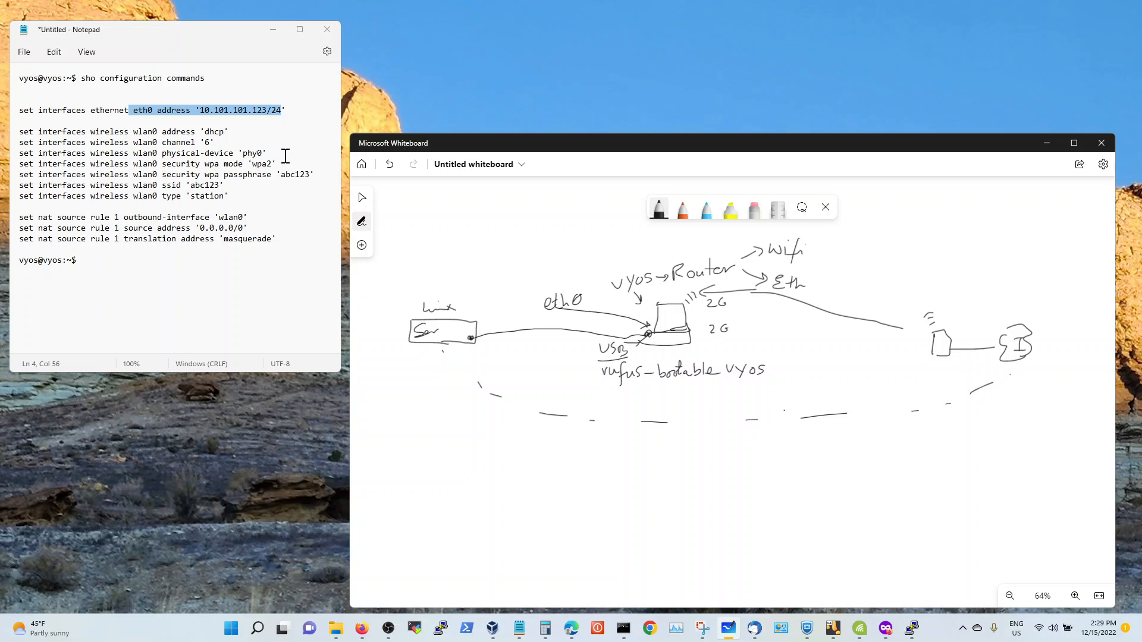
- Highlight the wpa2 mode, passphrase and abc123 ssid values, then mark the spot before the type line
double_click(261, 164)
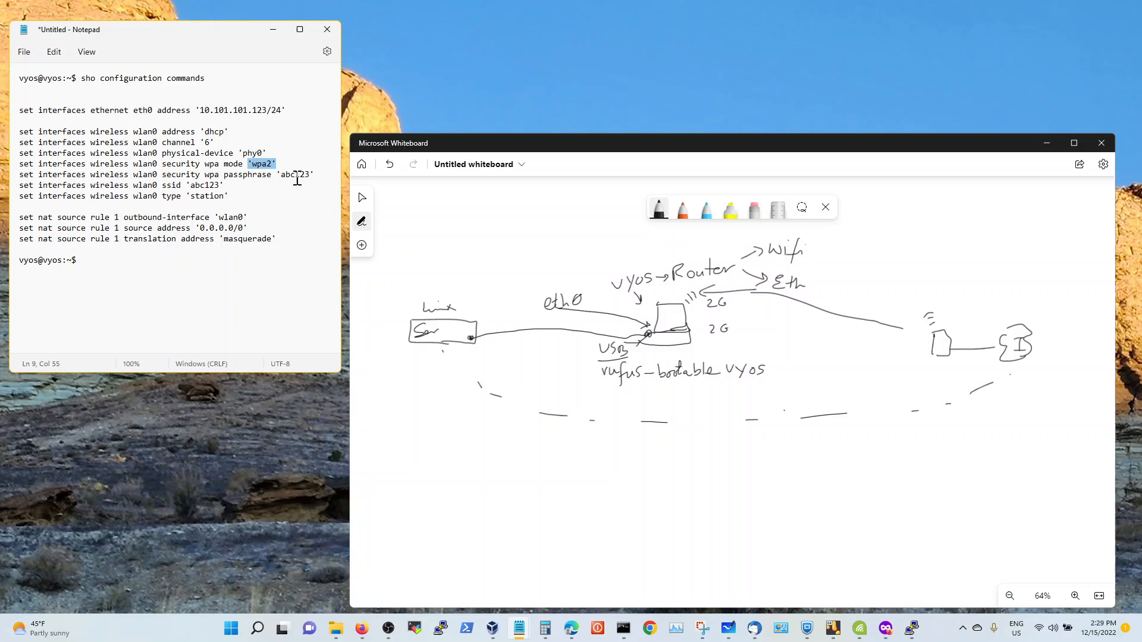
mouse_move(315, 176)
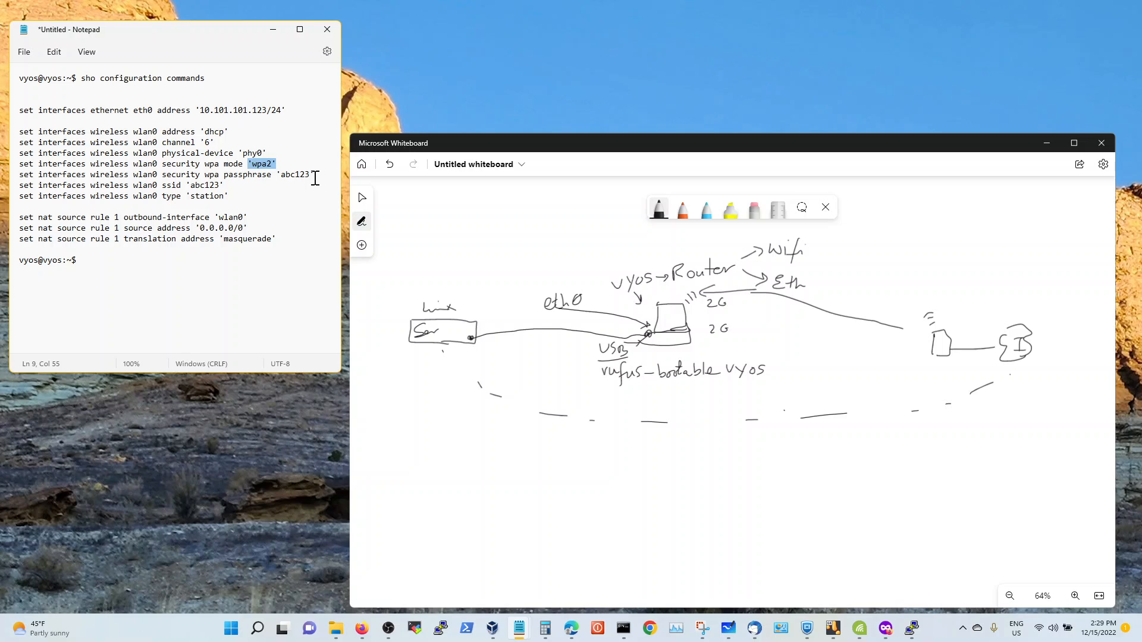
click(297, 174)
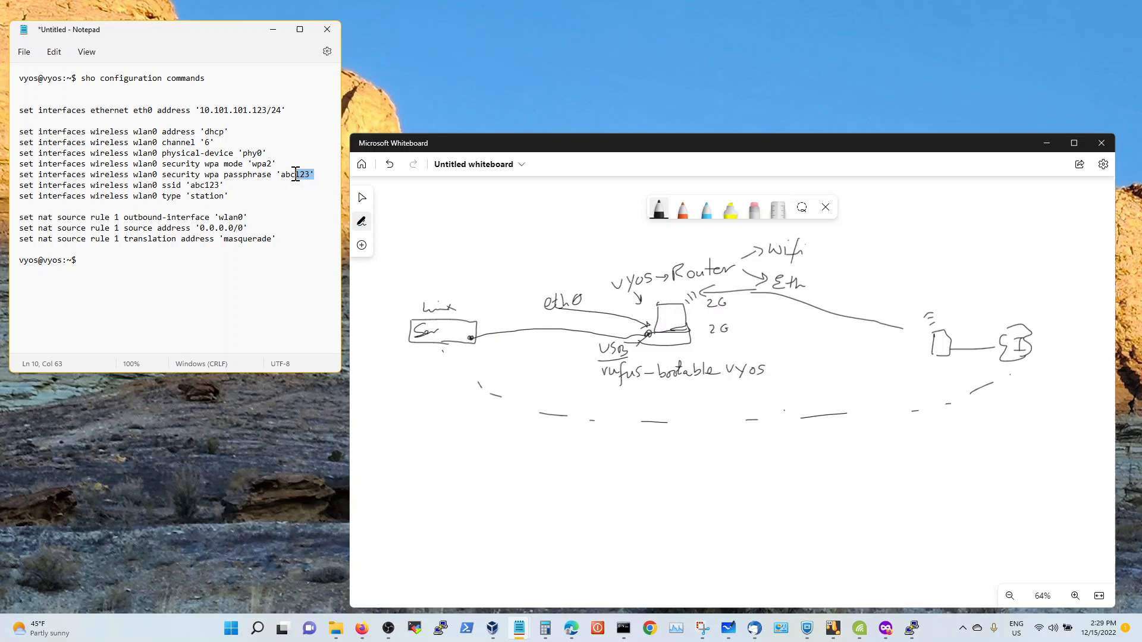
double_click(295, 174)
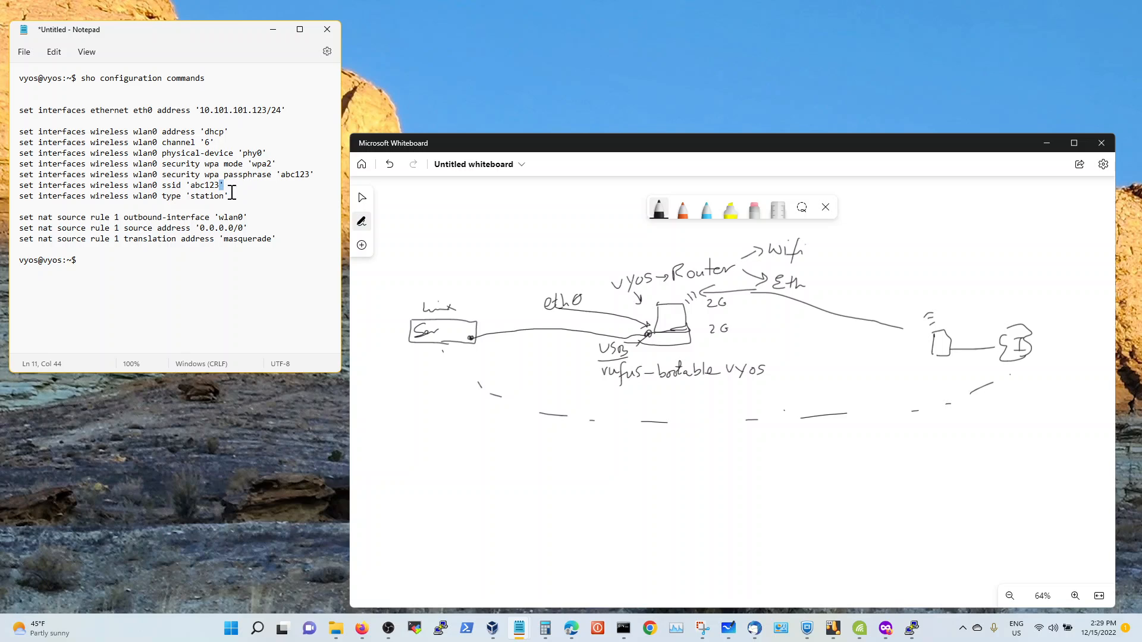
double_click(205, 185)
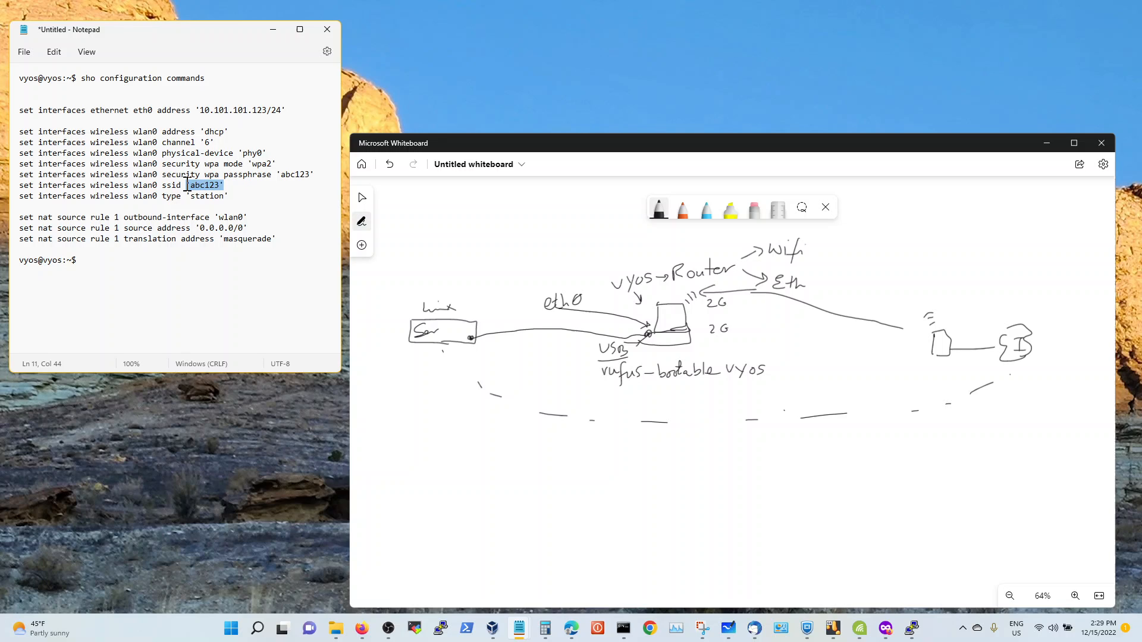
mouse_move(233, 195)
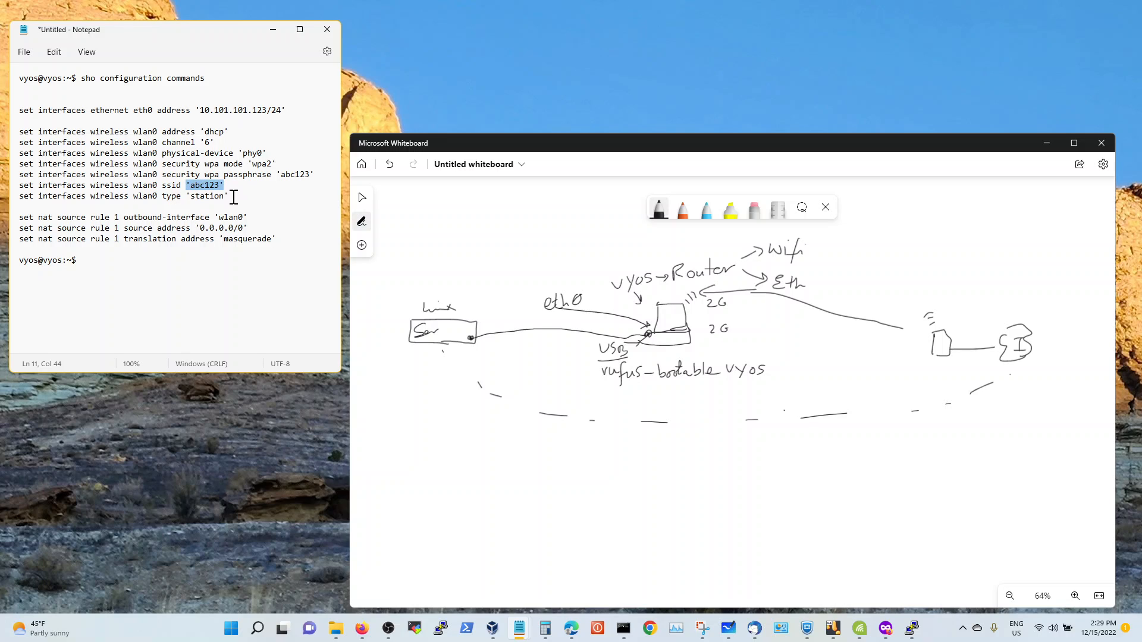
click(231, 195)
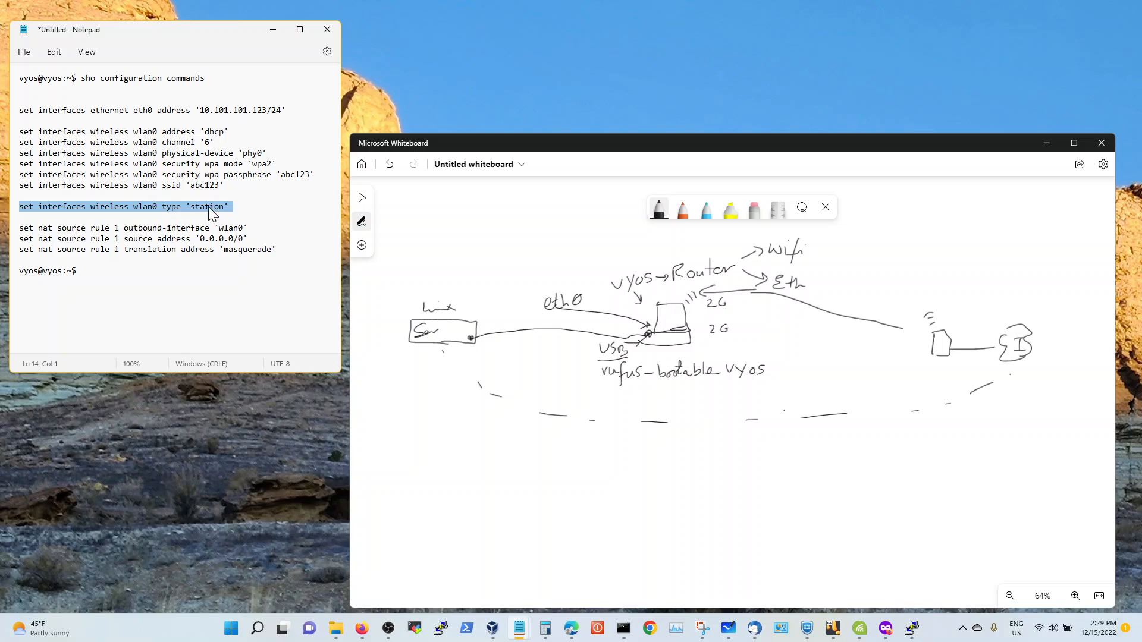
mouse_move(169, 218)
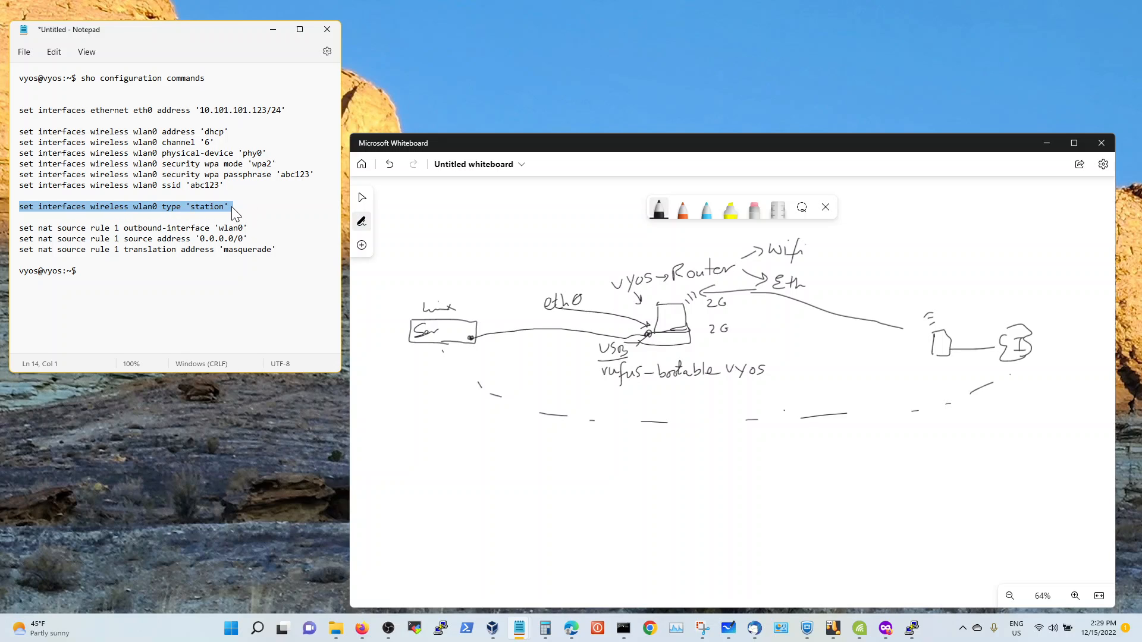
- Deselect the type line and highlight the word 'station'
click(230, 207)
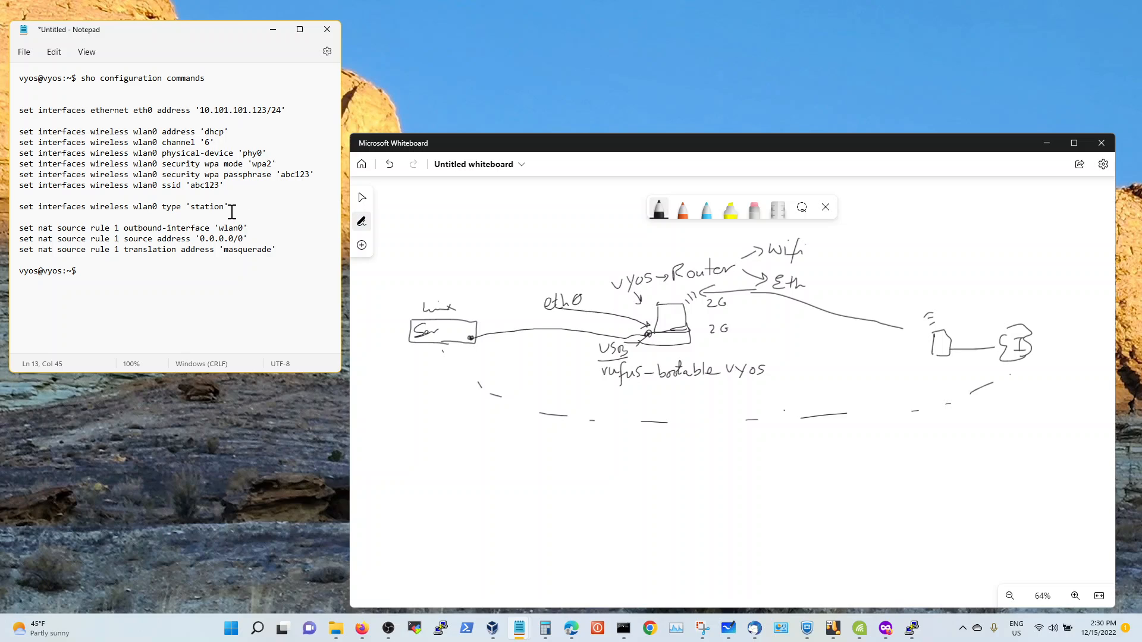
double_click(207, 206)
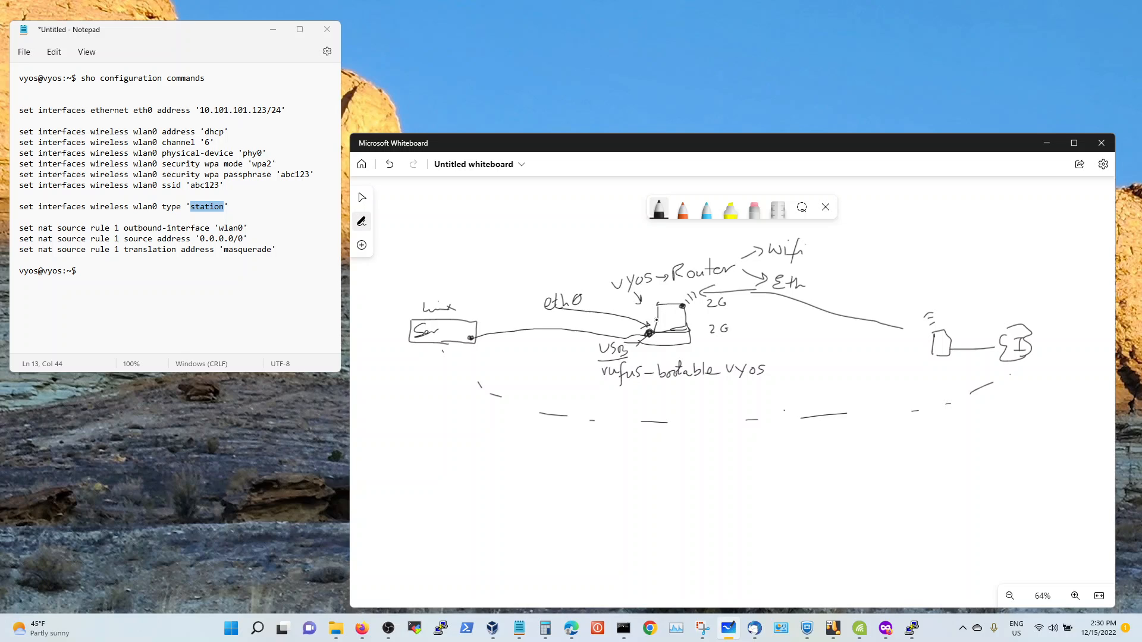
mouse_move(207, 227)
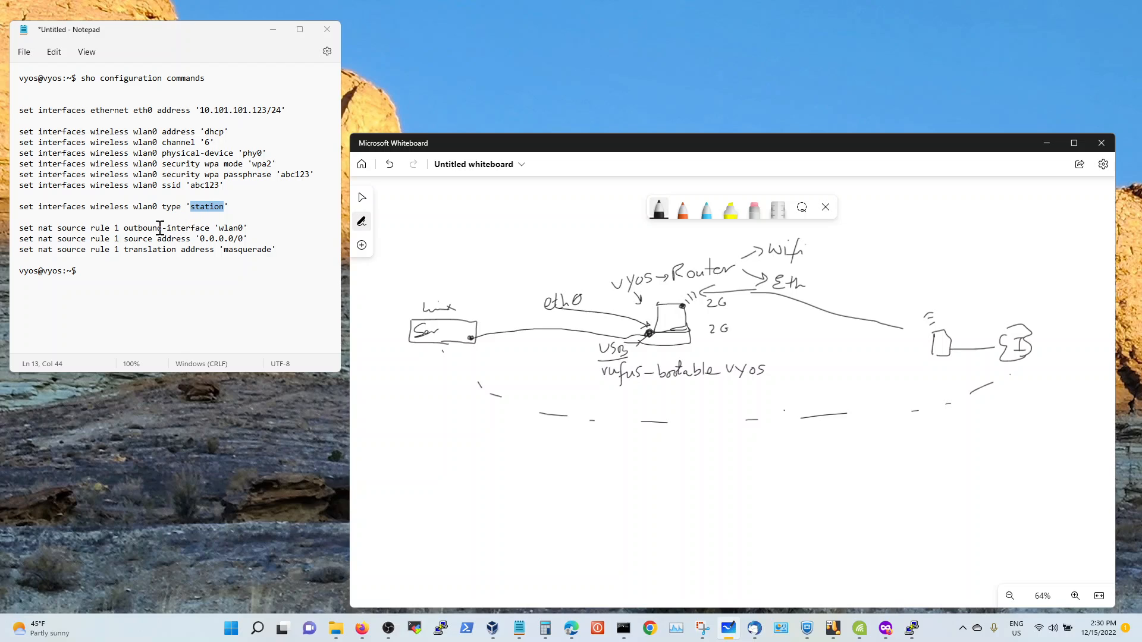
mouse_move(566, 340)
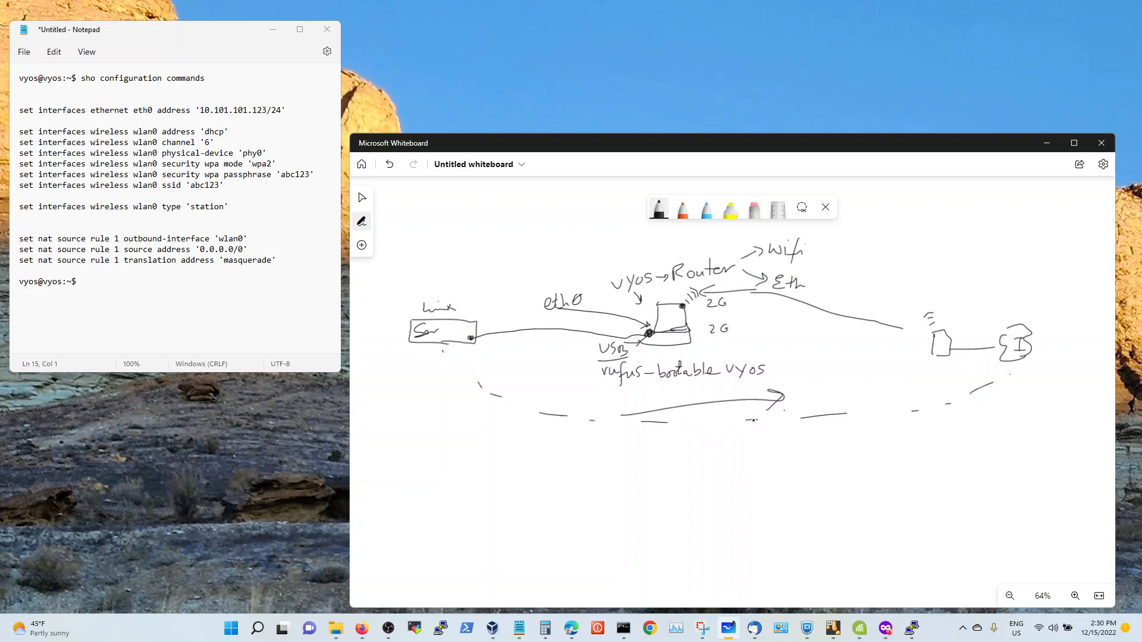
- Return to the Whiteboard canvas to resume drawing
click(244, 250)
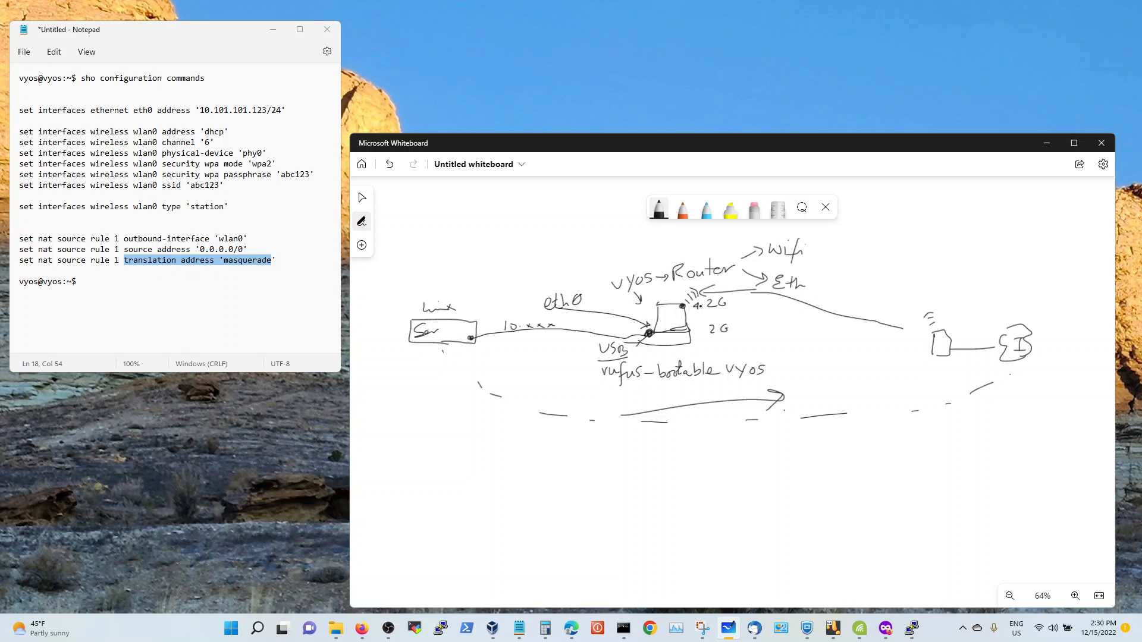
mouse_move(215, 226)
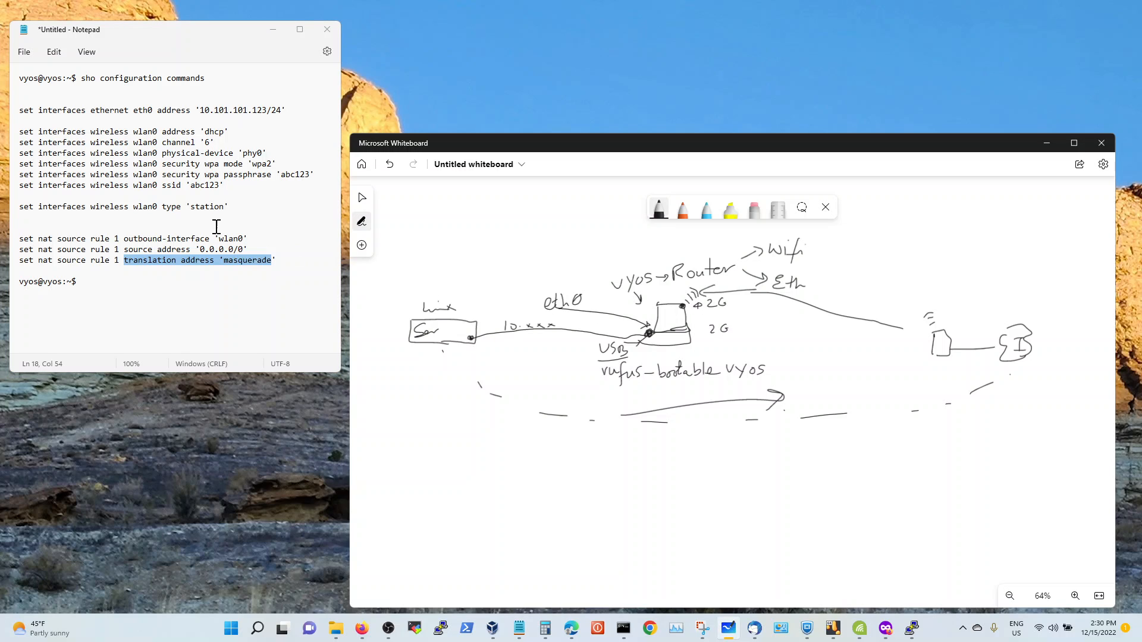